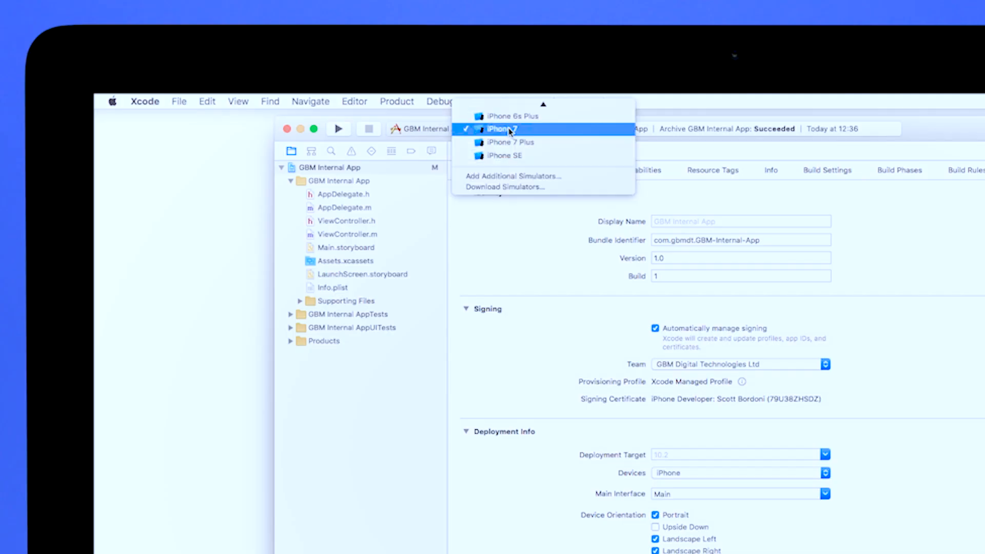
mouse_move(503, 155)
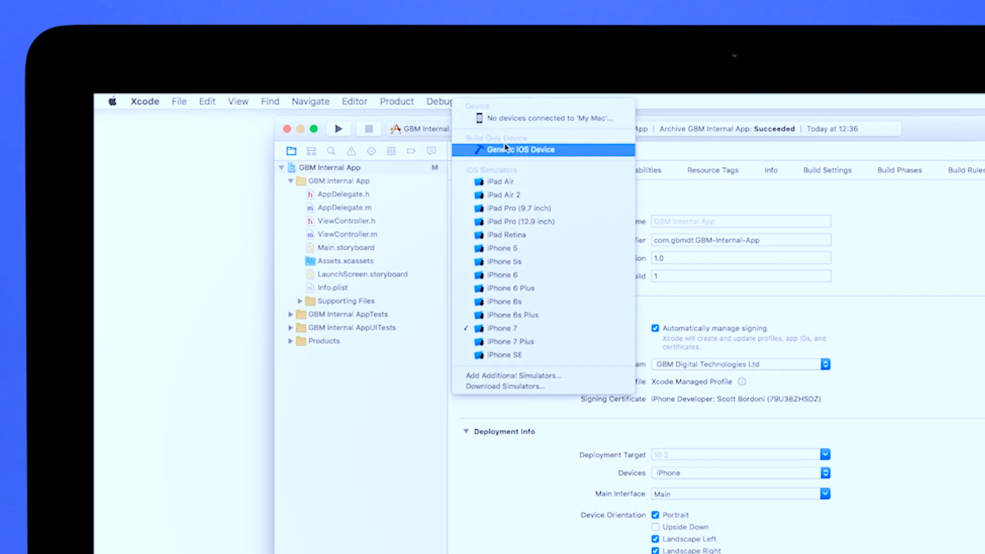
Step: Switch the run destination from the iPhone 7 simulator to Generic iOS Device
left_click(520, 150)
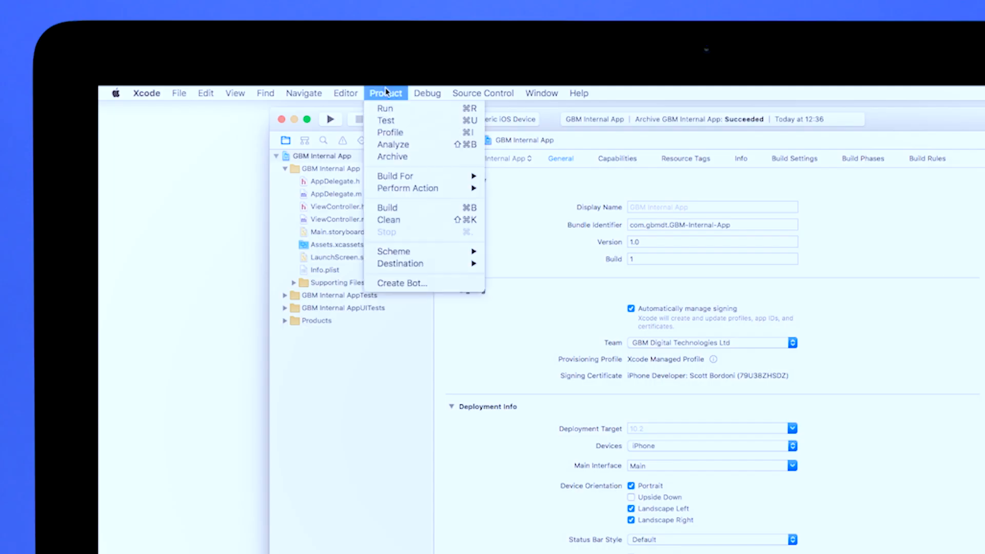
mouse_move(392, 156)
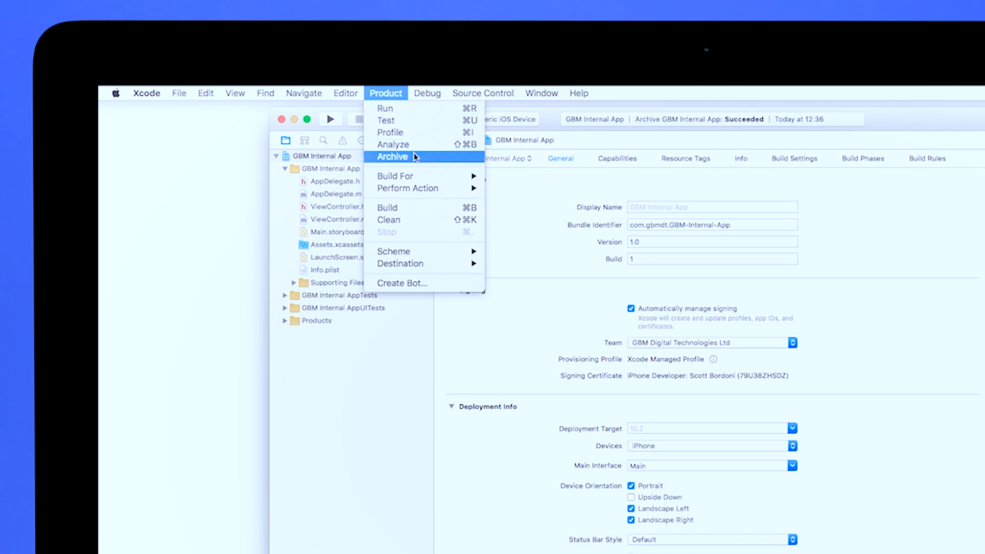
Step: Archive GBM Internal App via Product > Archive, producing the 12 Sep 2017 archive
left_click(392, 156)
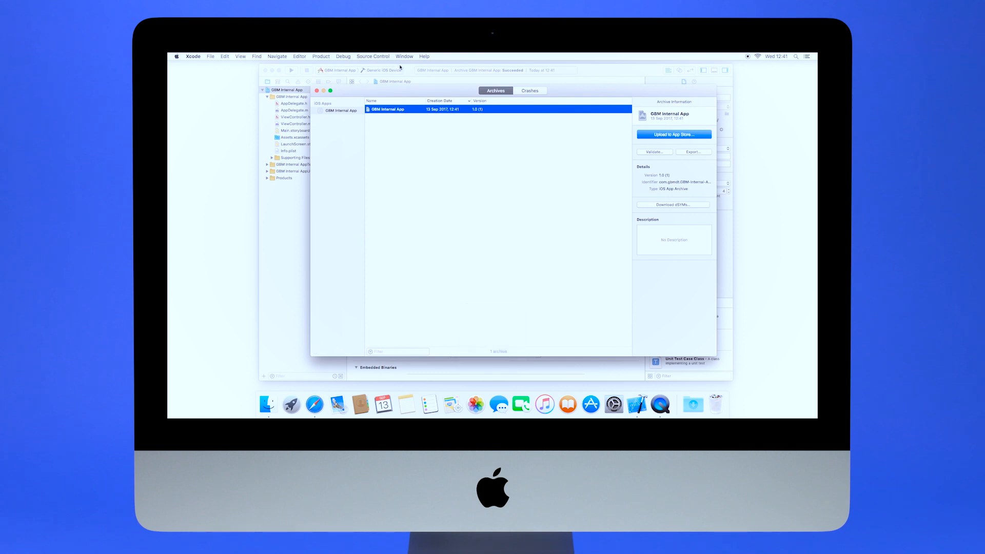
Step: Bring up the Archives organizer and start exporting the GBM Internal App archive
left_click(405, 55)
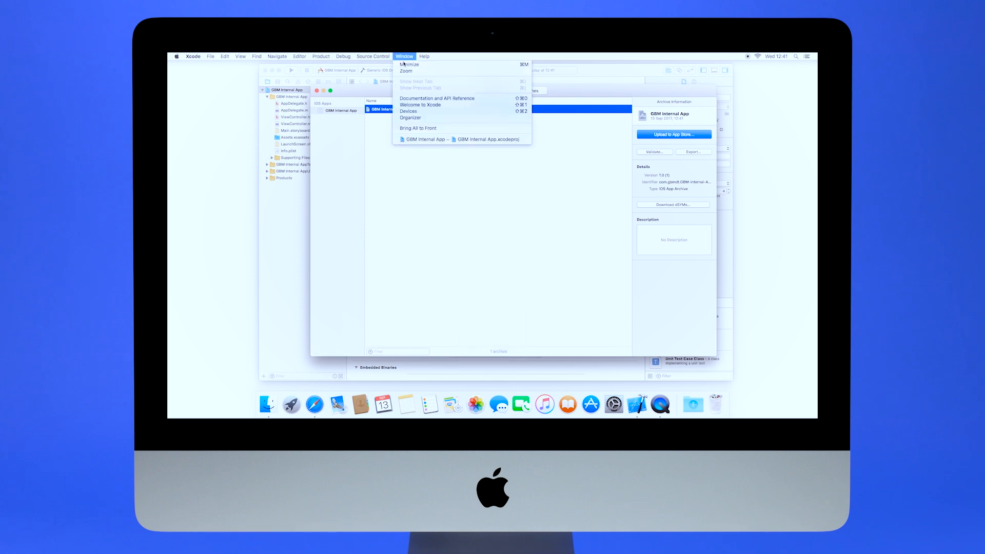
mouse_move(409, 117)
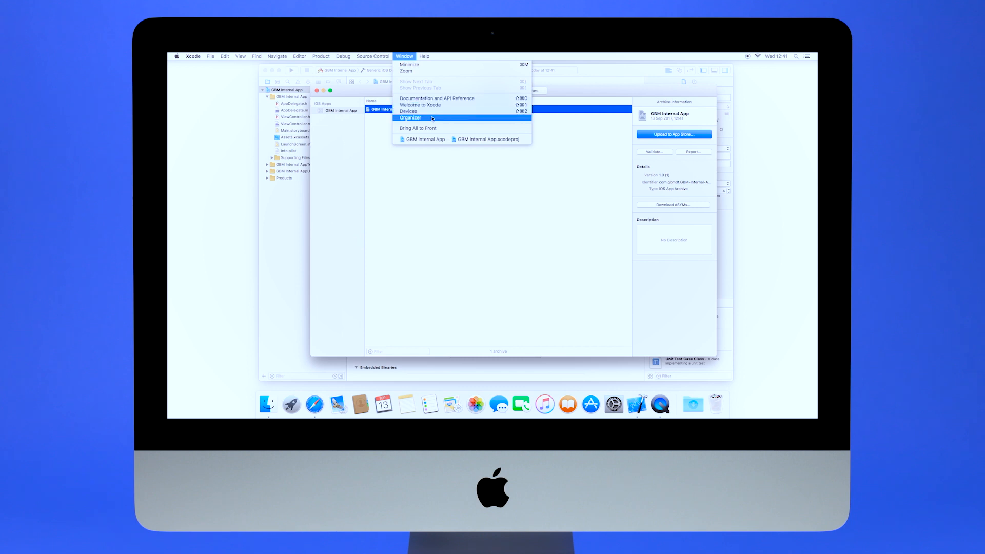
left_click(410, 117)
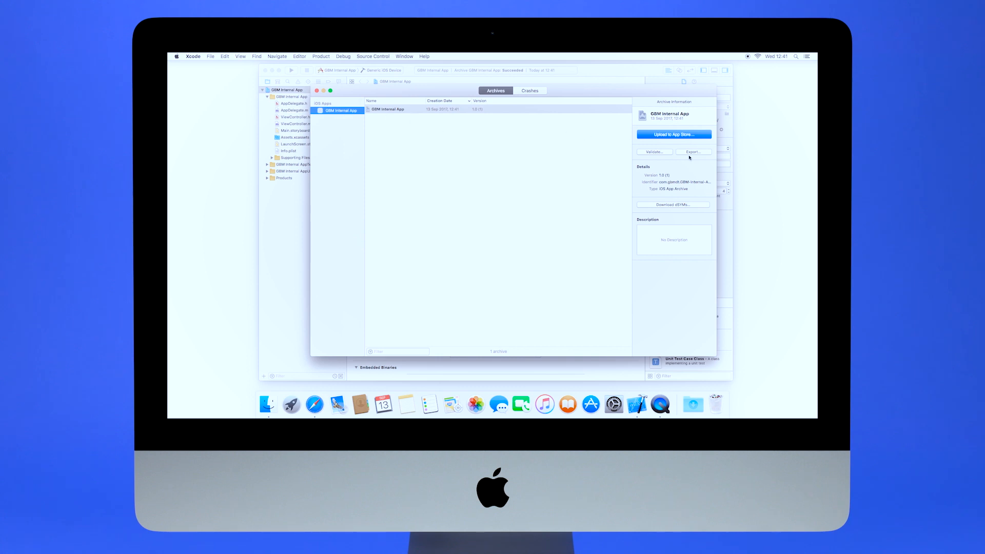
left_click(694, 152)
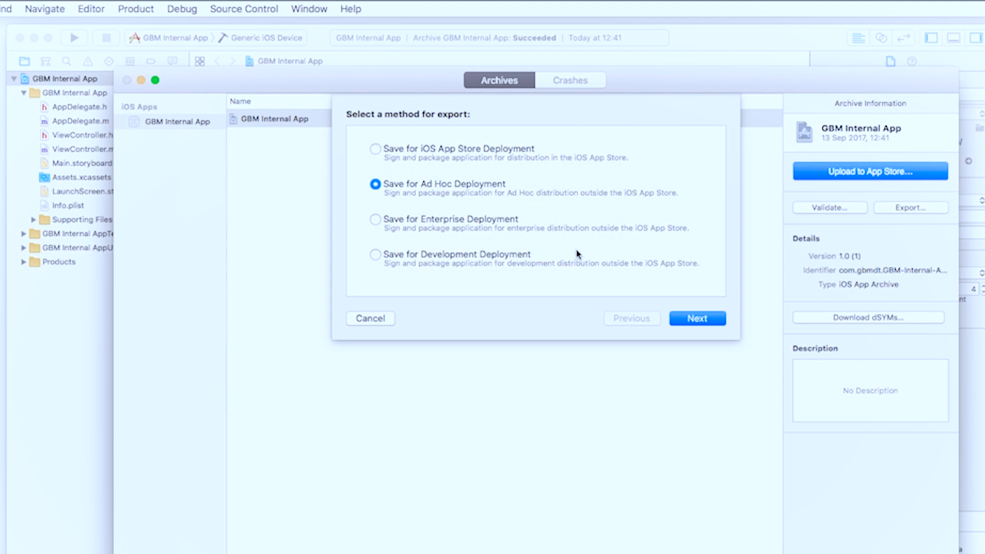
Step: Choose Save for Ad Hoc Deployment as the export method and continue
left_click(697, 318)
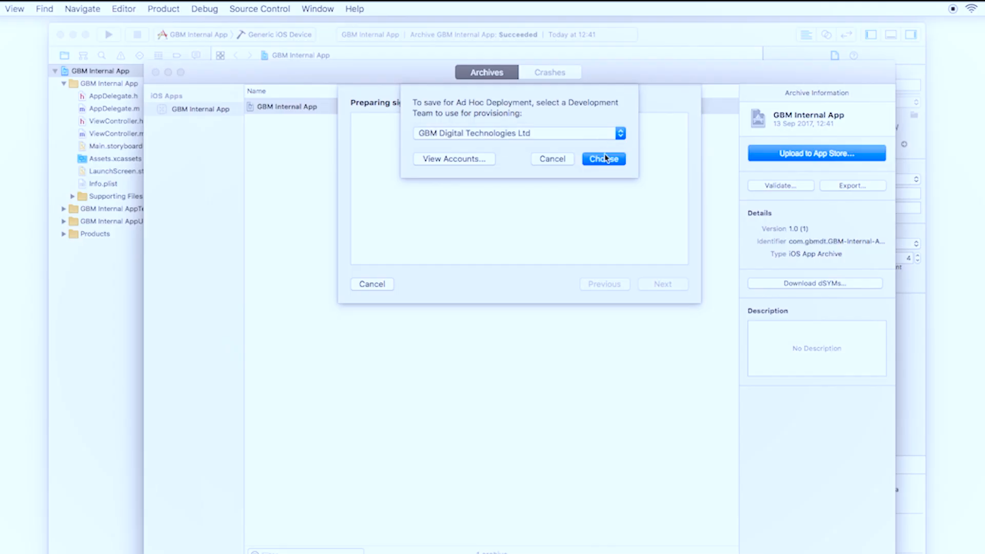
Step: Provision with GBM Digital Technologies Ltd and export one app for all compatible devices
left_click(602, 158)
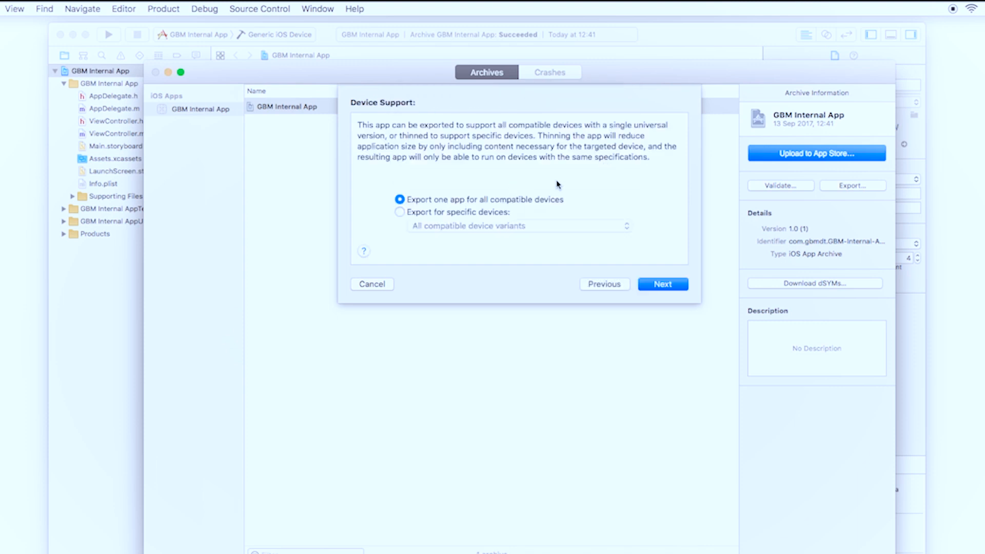
mouse_move(571, 190)
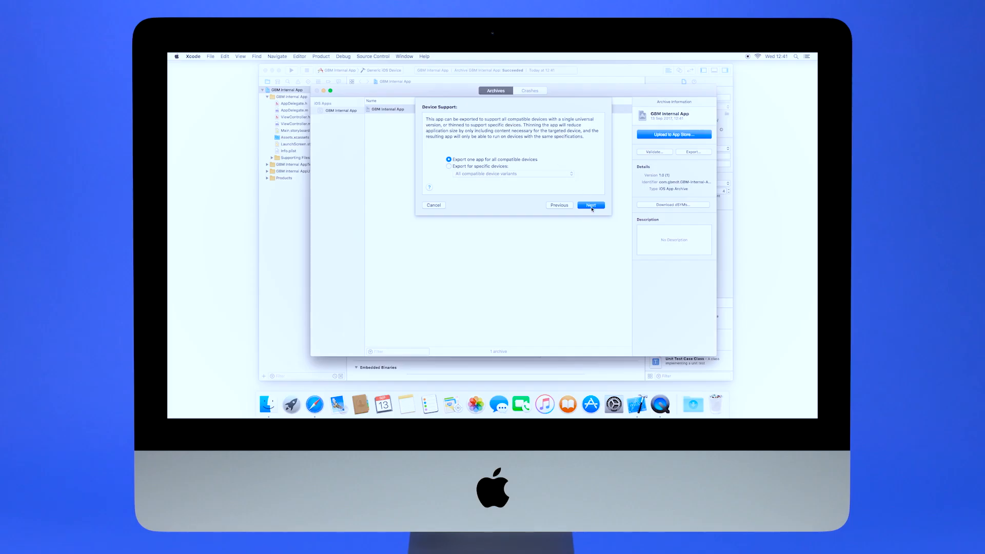
left_click(590, 205)
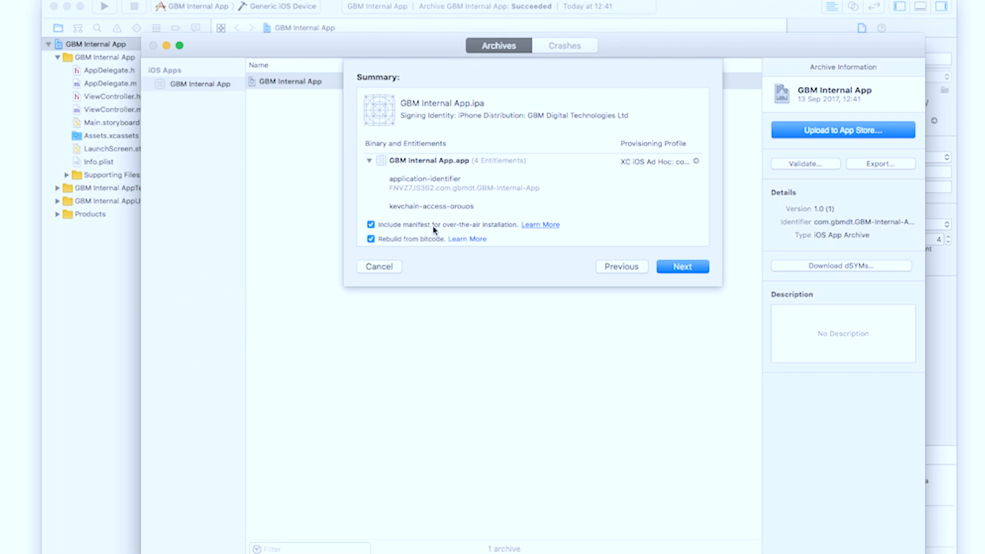
mouse_move(538, 233)
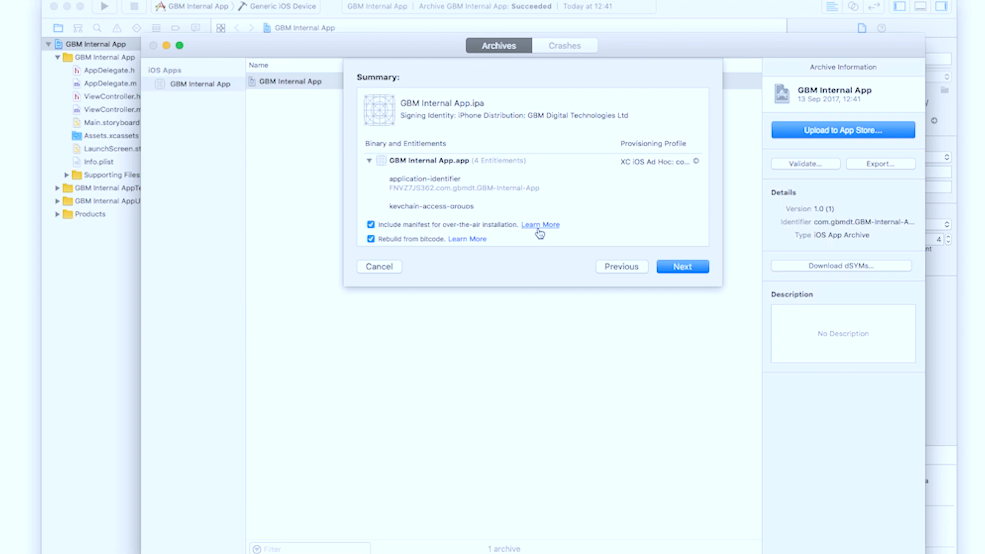
mouse_move(608, 232)
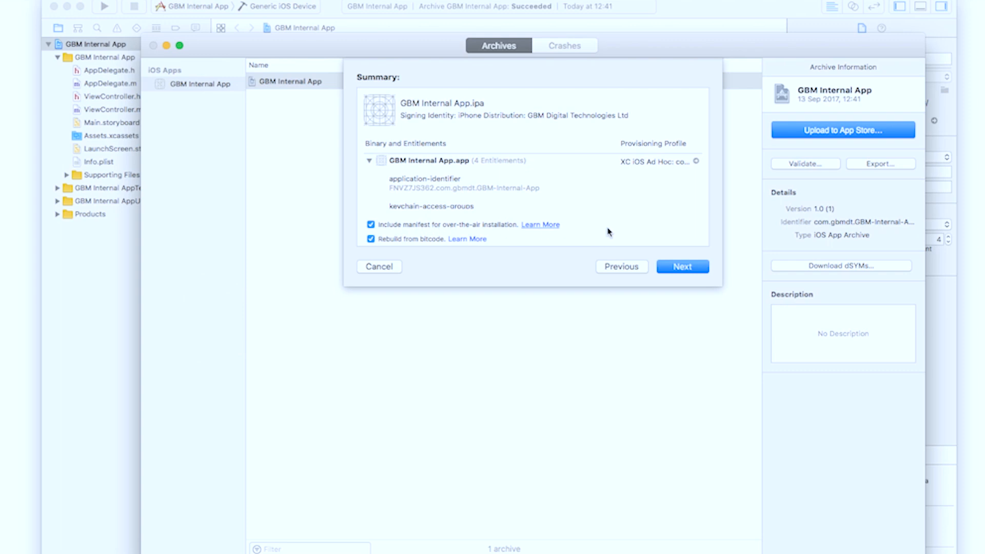
Step: Keep Include manifest for over-the-air installation checked and continue to manifest details
left_click(681, 266)
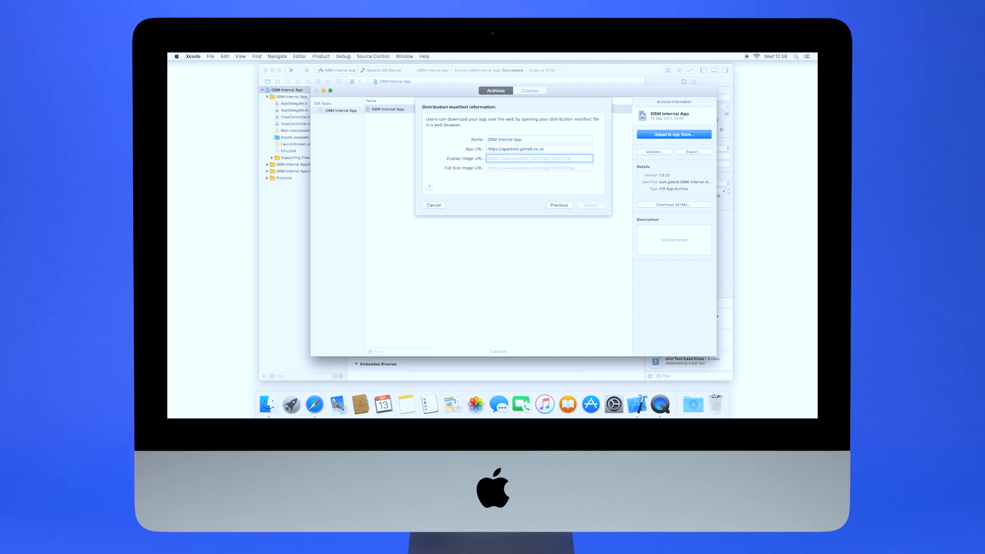
type("https://appstore.gbmdt.co.uk/internalapp.512x512.jpg")
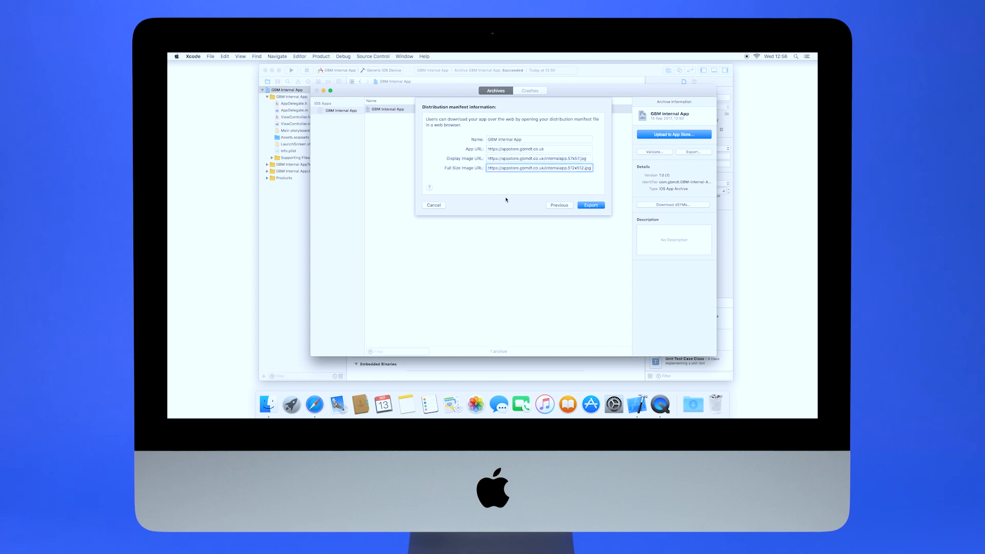
left_click(589, 205)
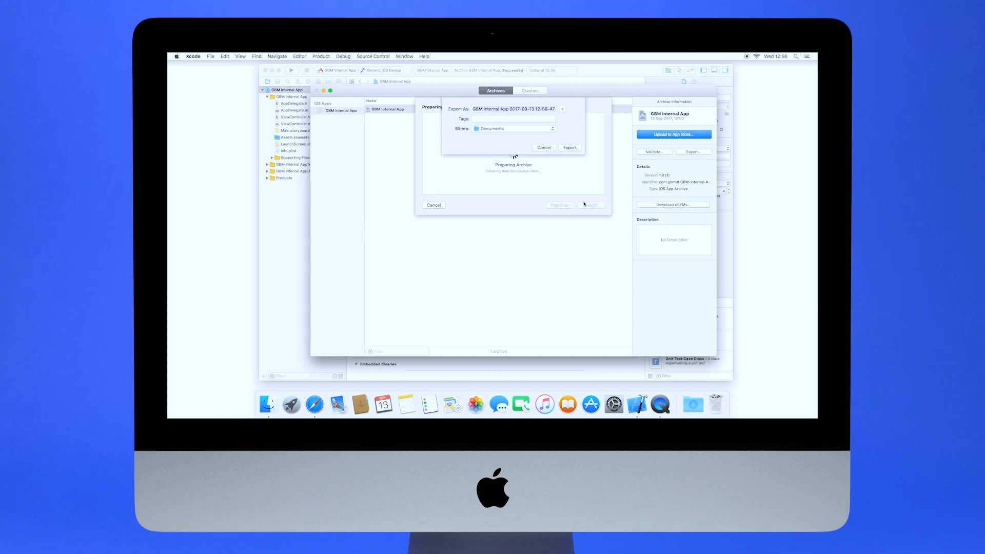
left_click(569, 147)
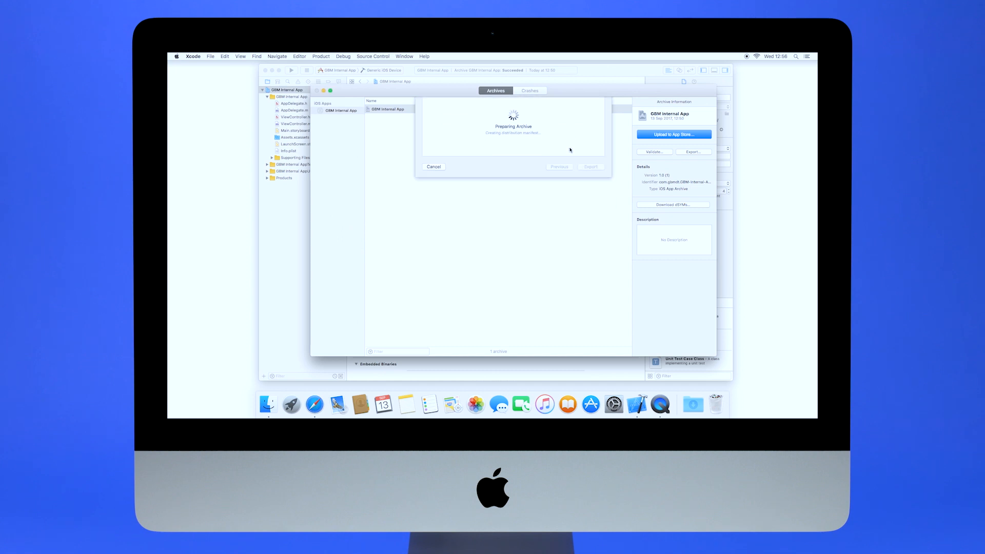